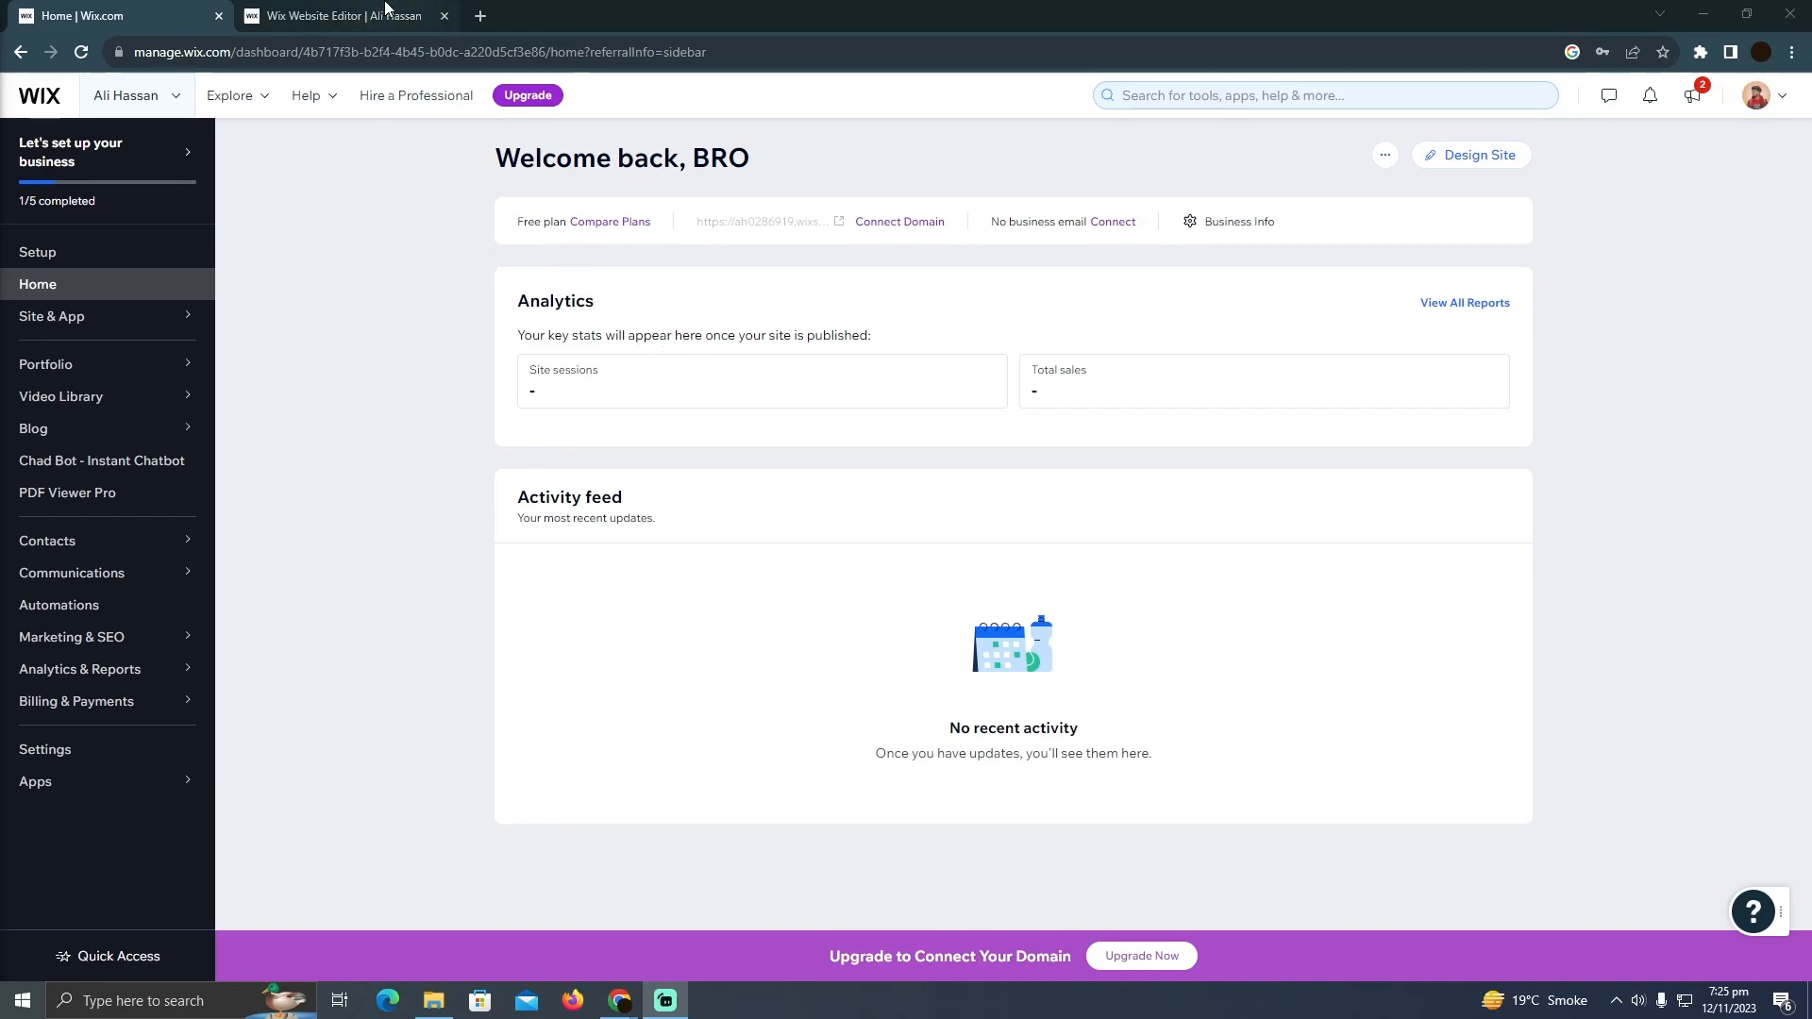
- Switch from the dashboard to the Wix Editor browser tab showing the home page
left_click(336, 15)
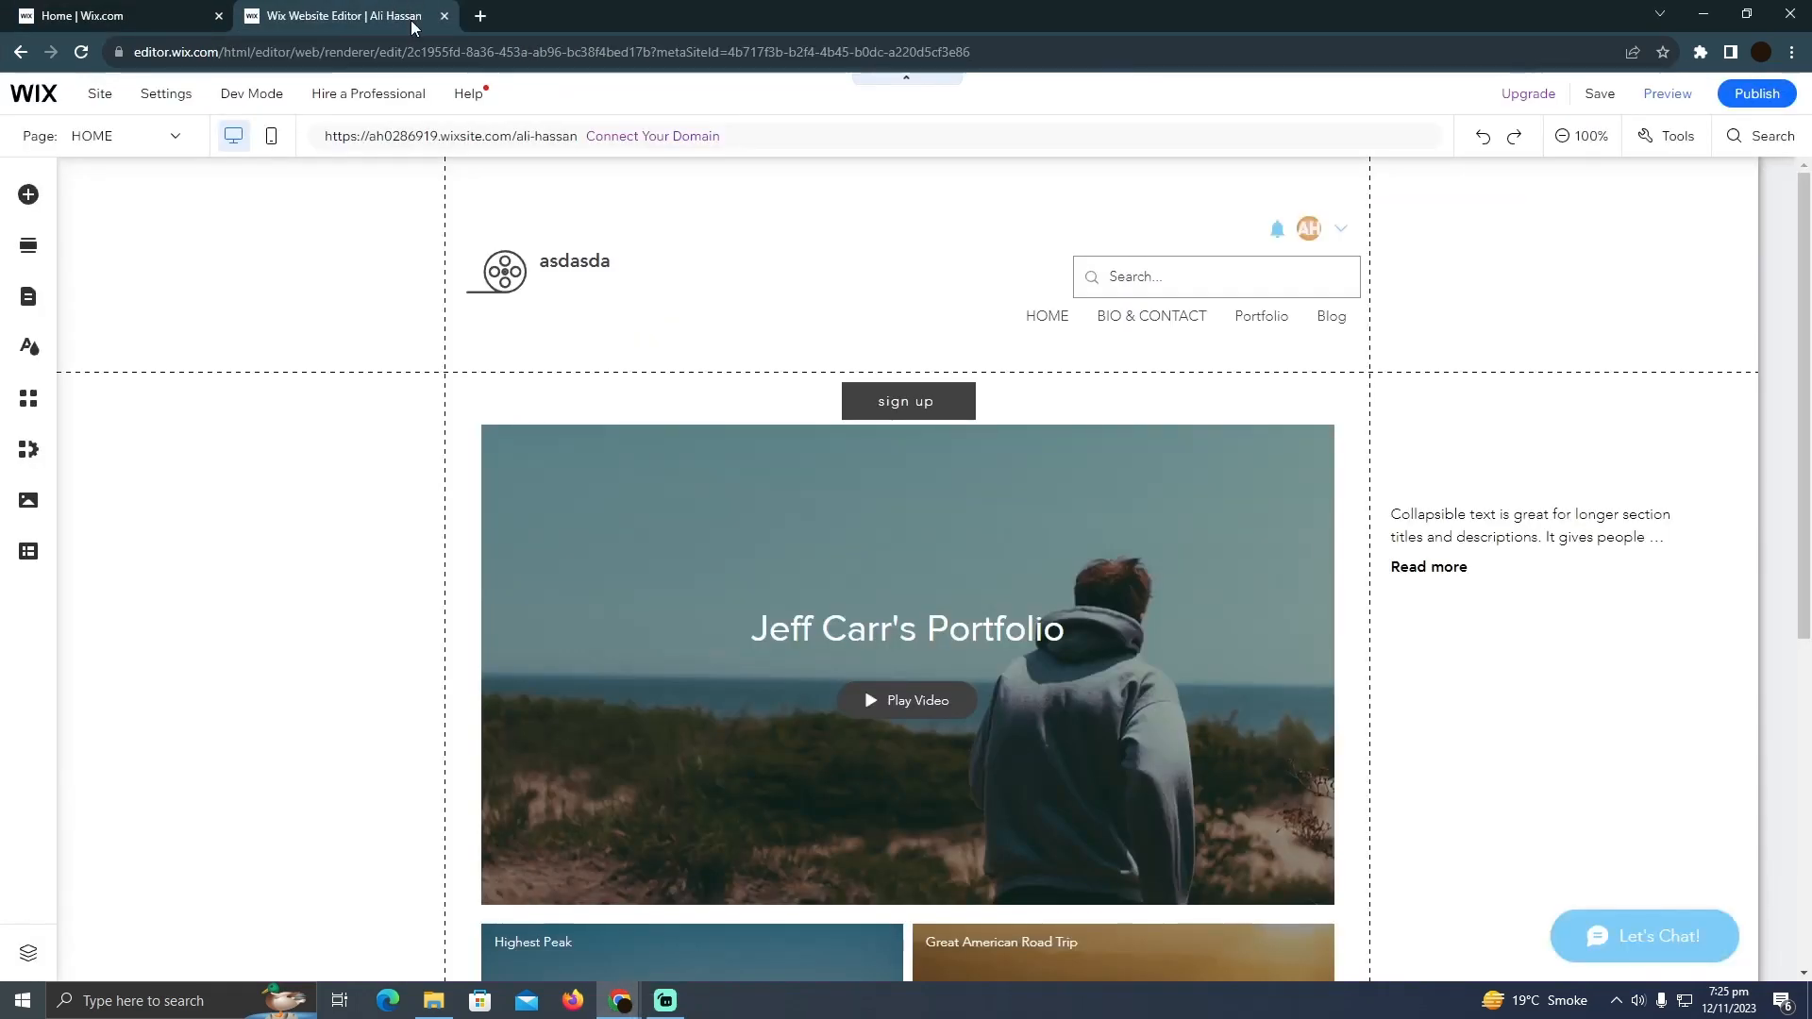
left_click(908, 664)
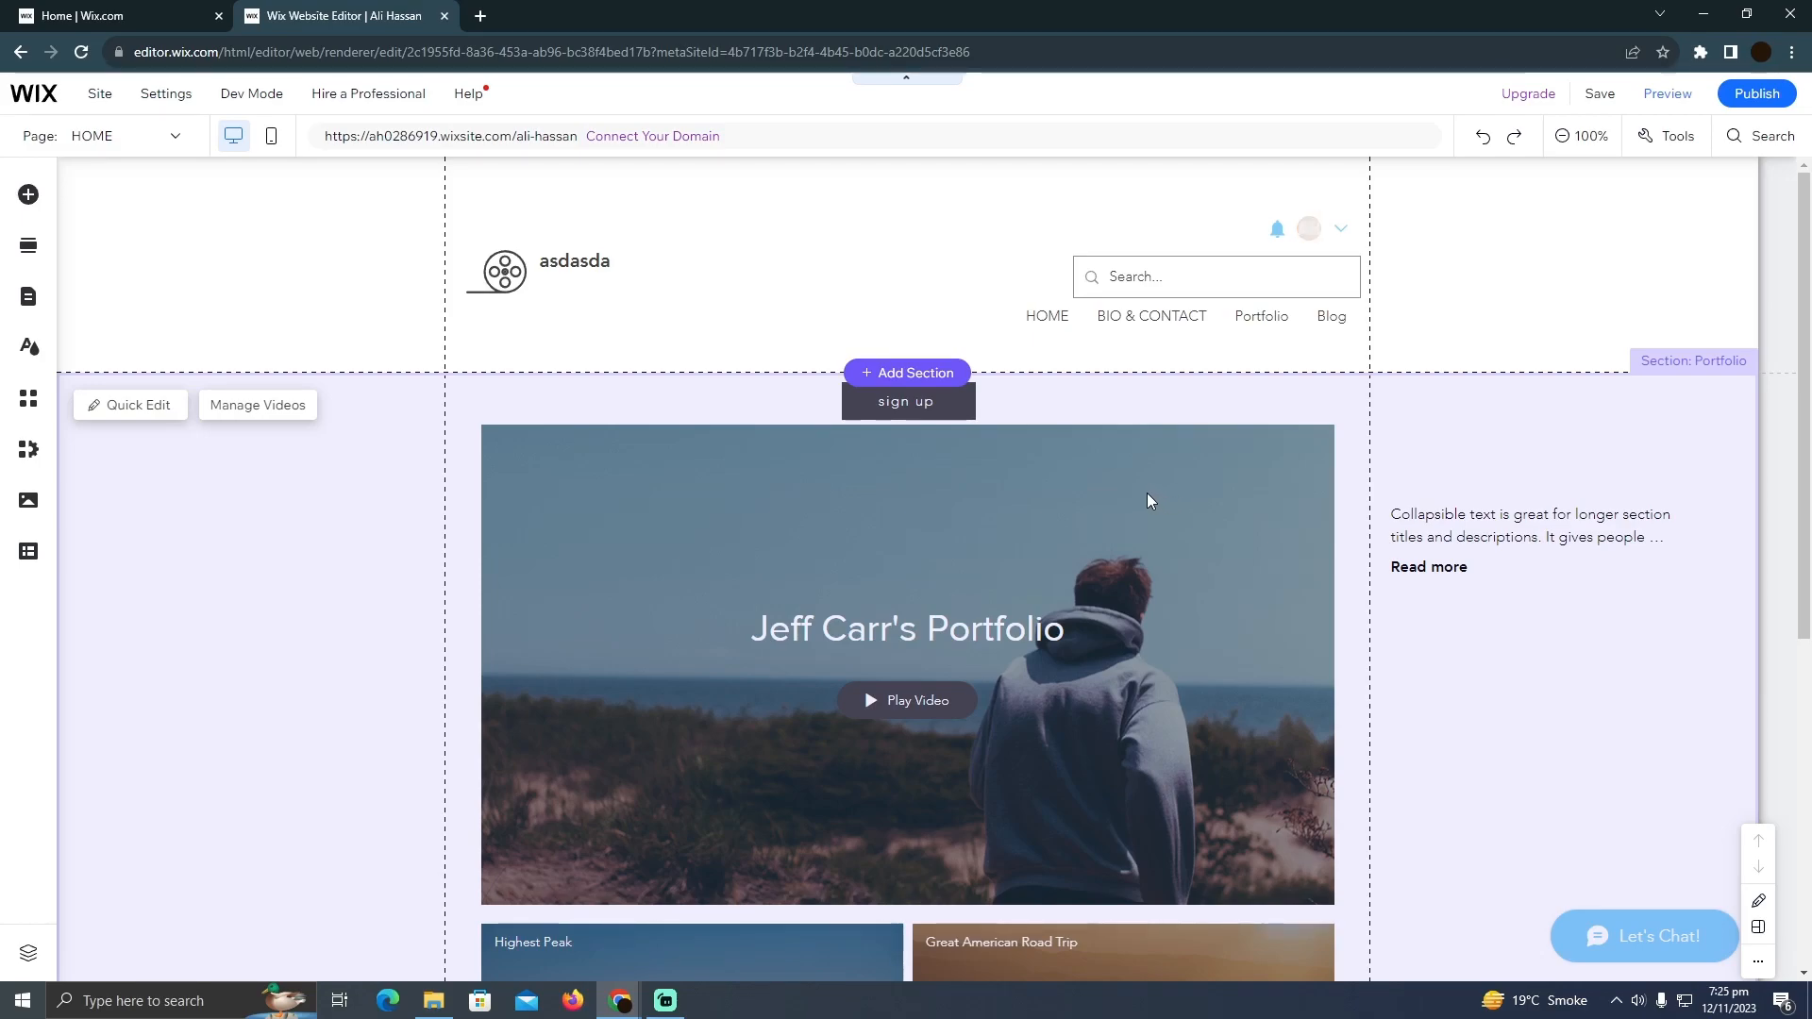
scroll("down", 3)
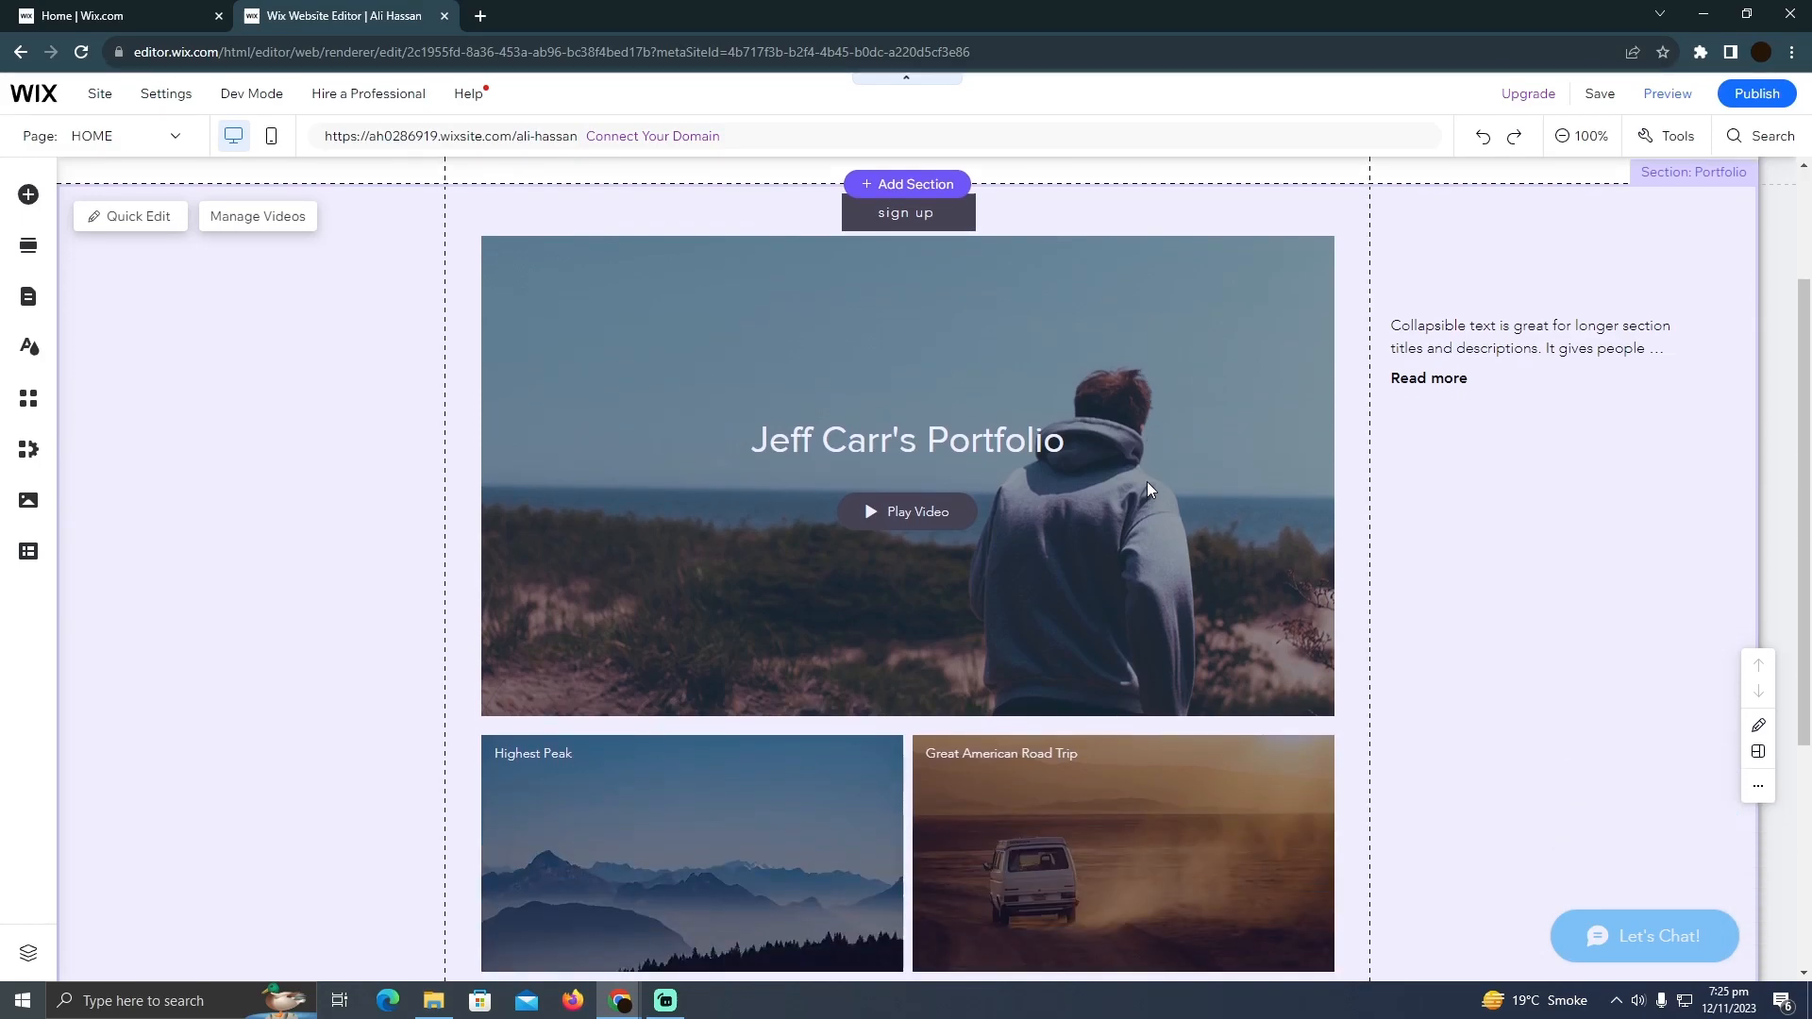
mouse_move(947, 434)
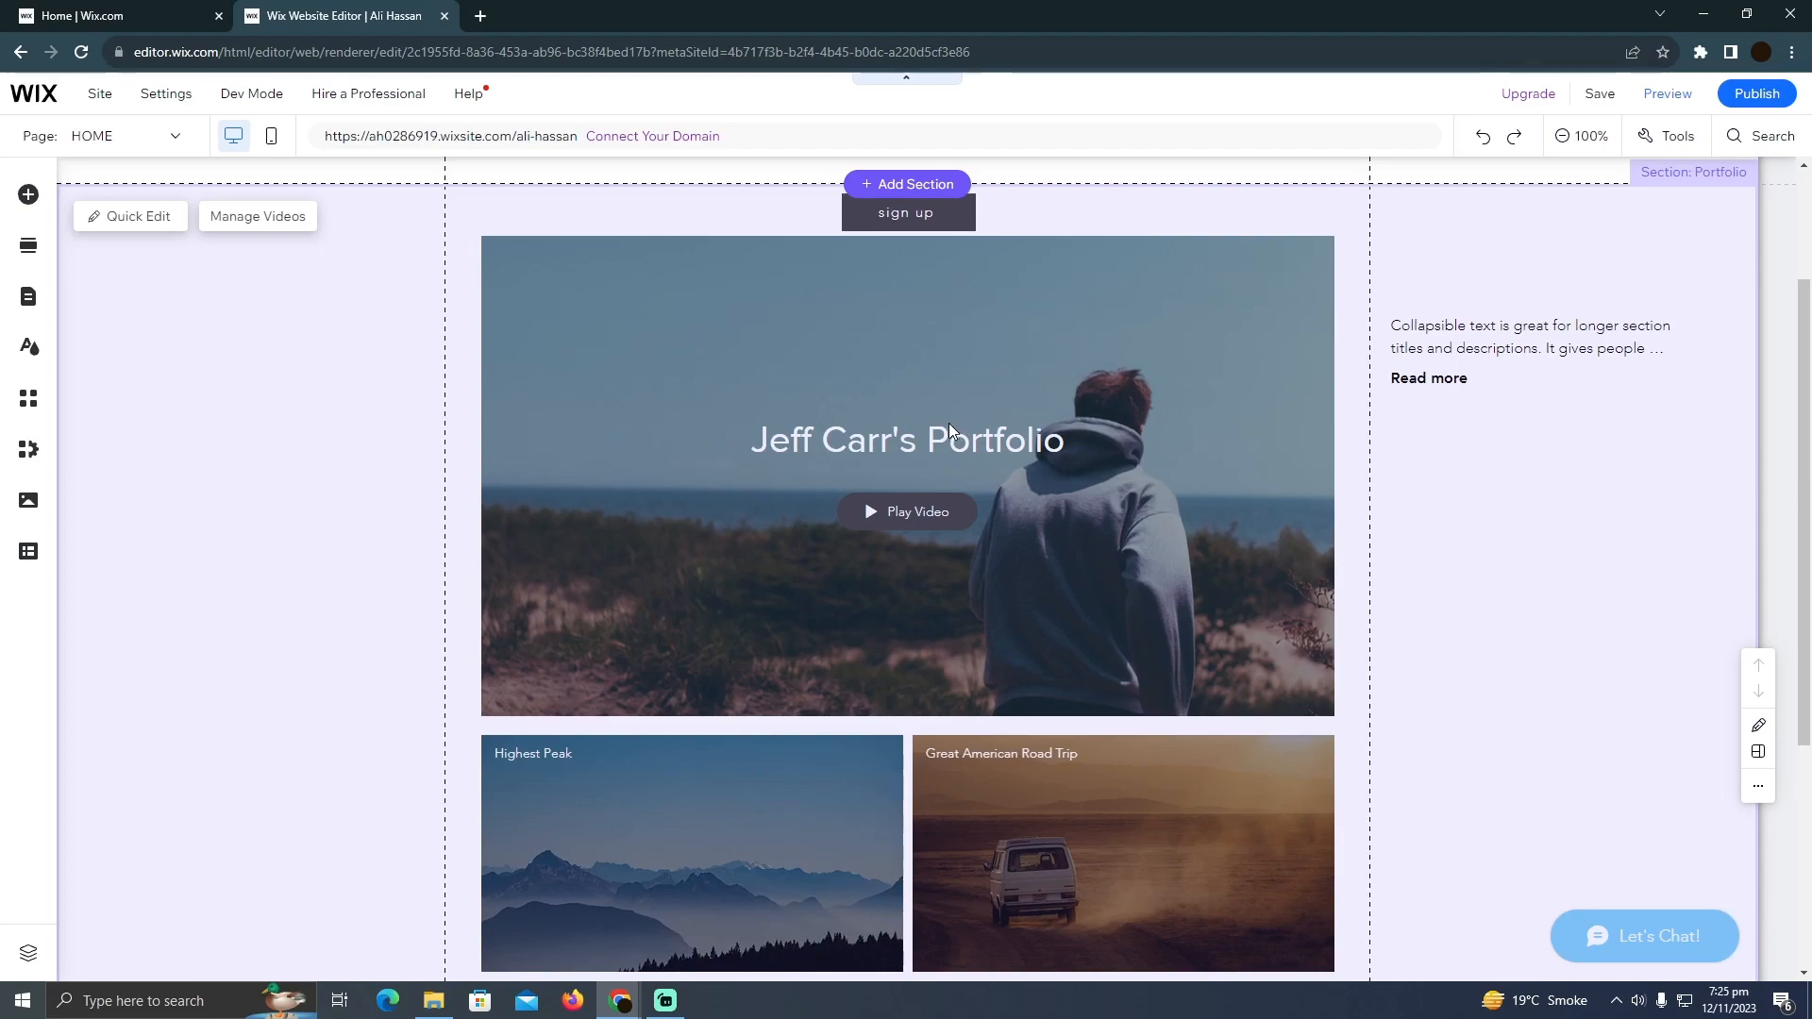
scroll("down", 3)
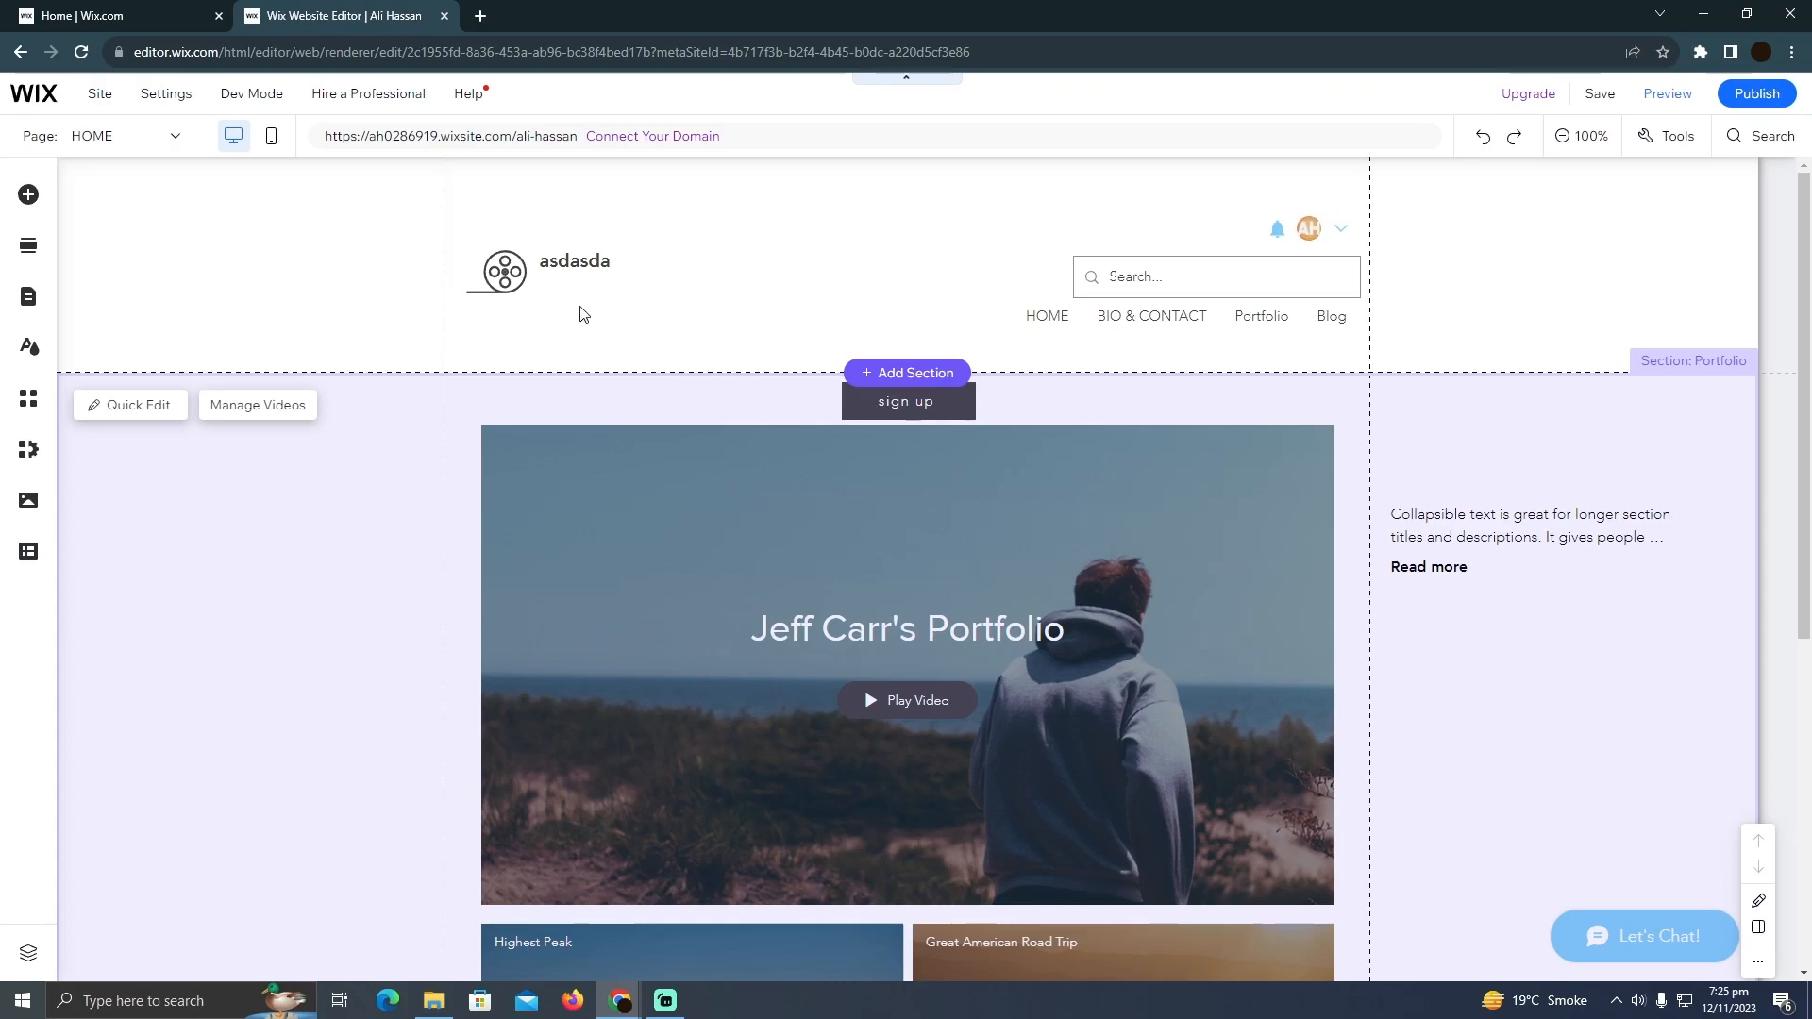
- Preview the home page in mobile layout, then return to the desktop layout
left_click(272, 136)
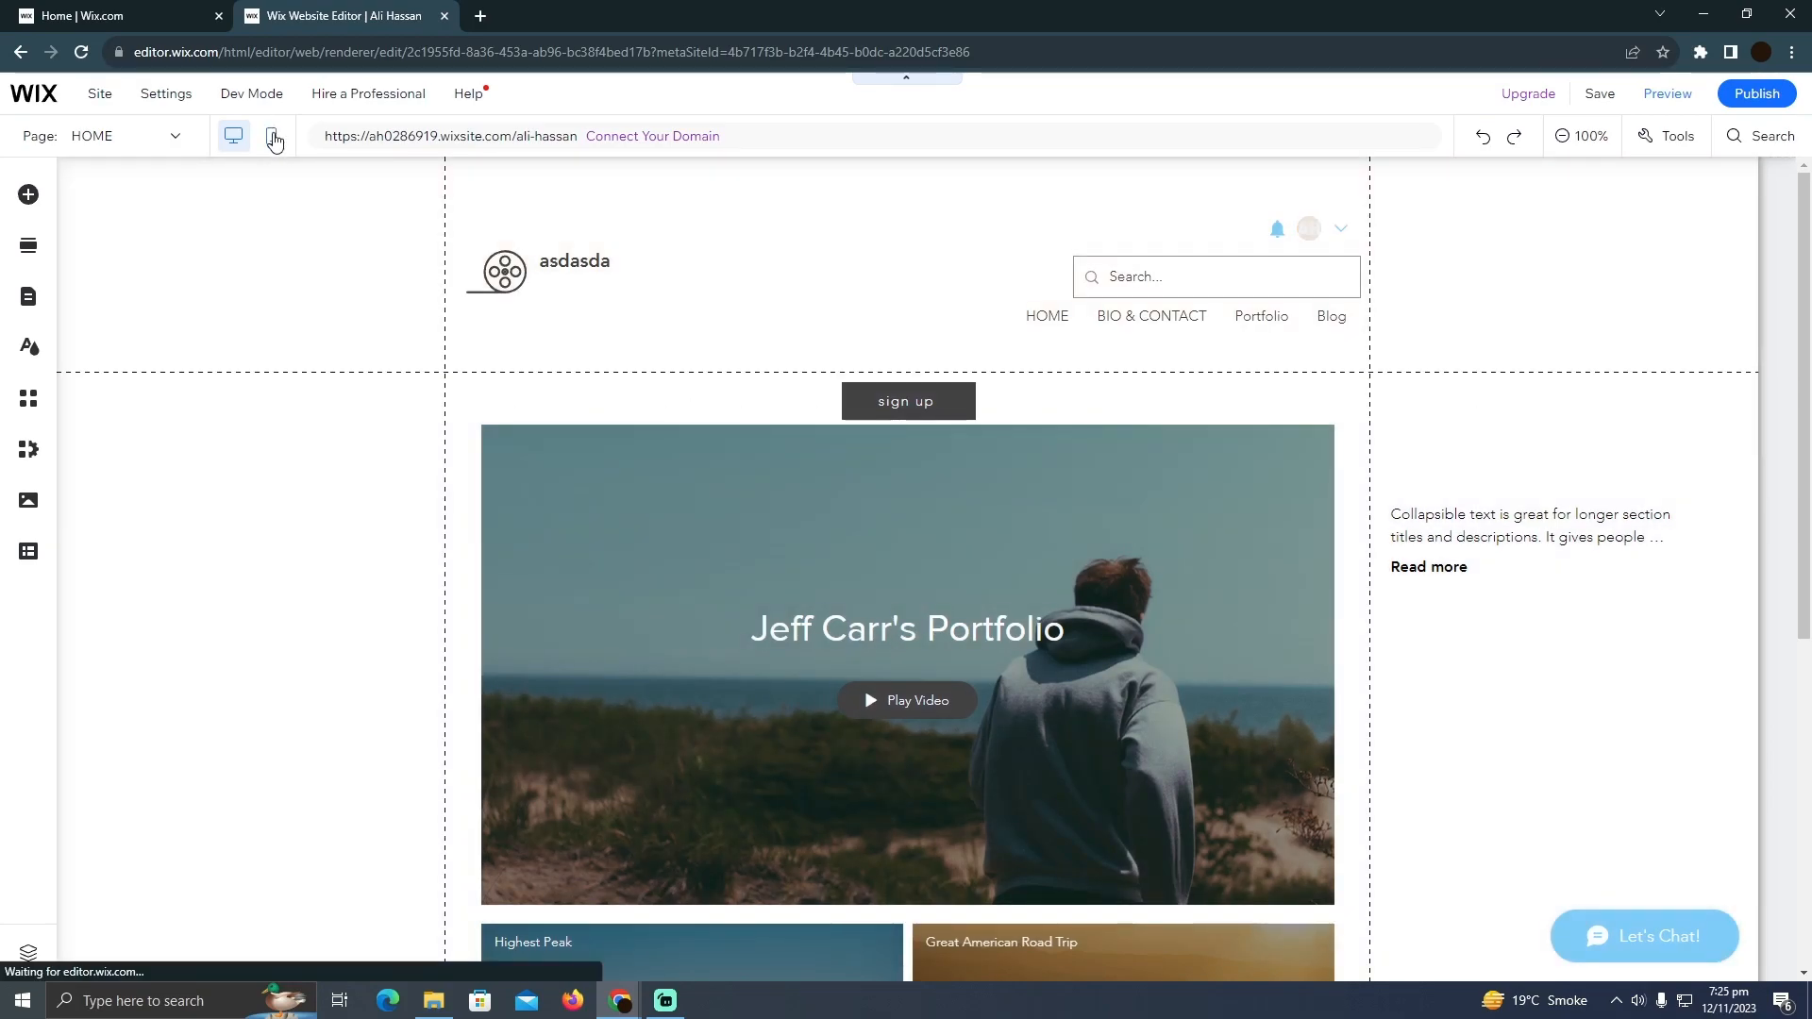
left_click(272, 136)
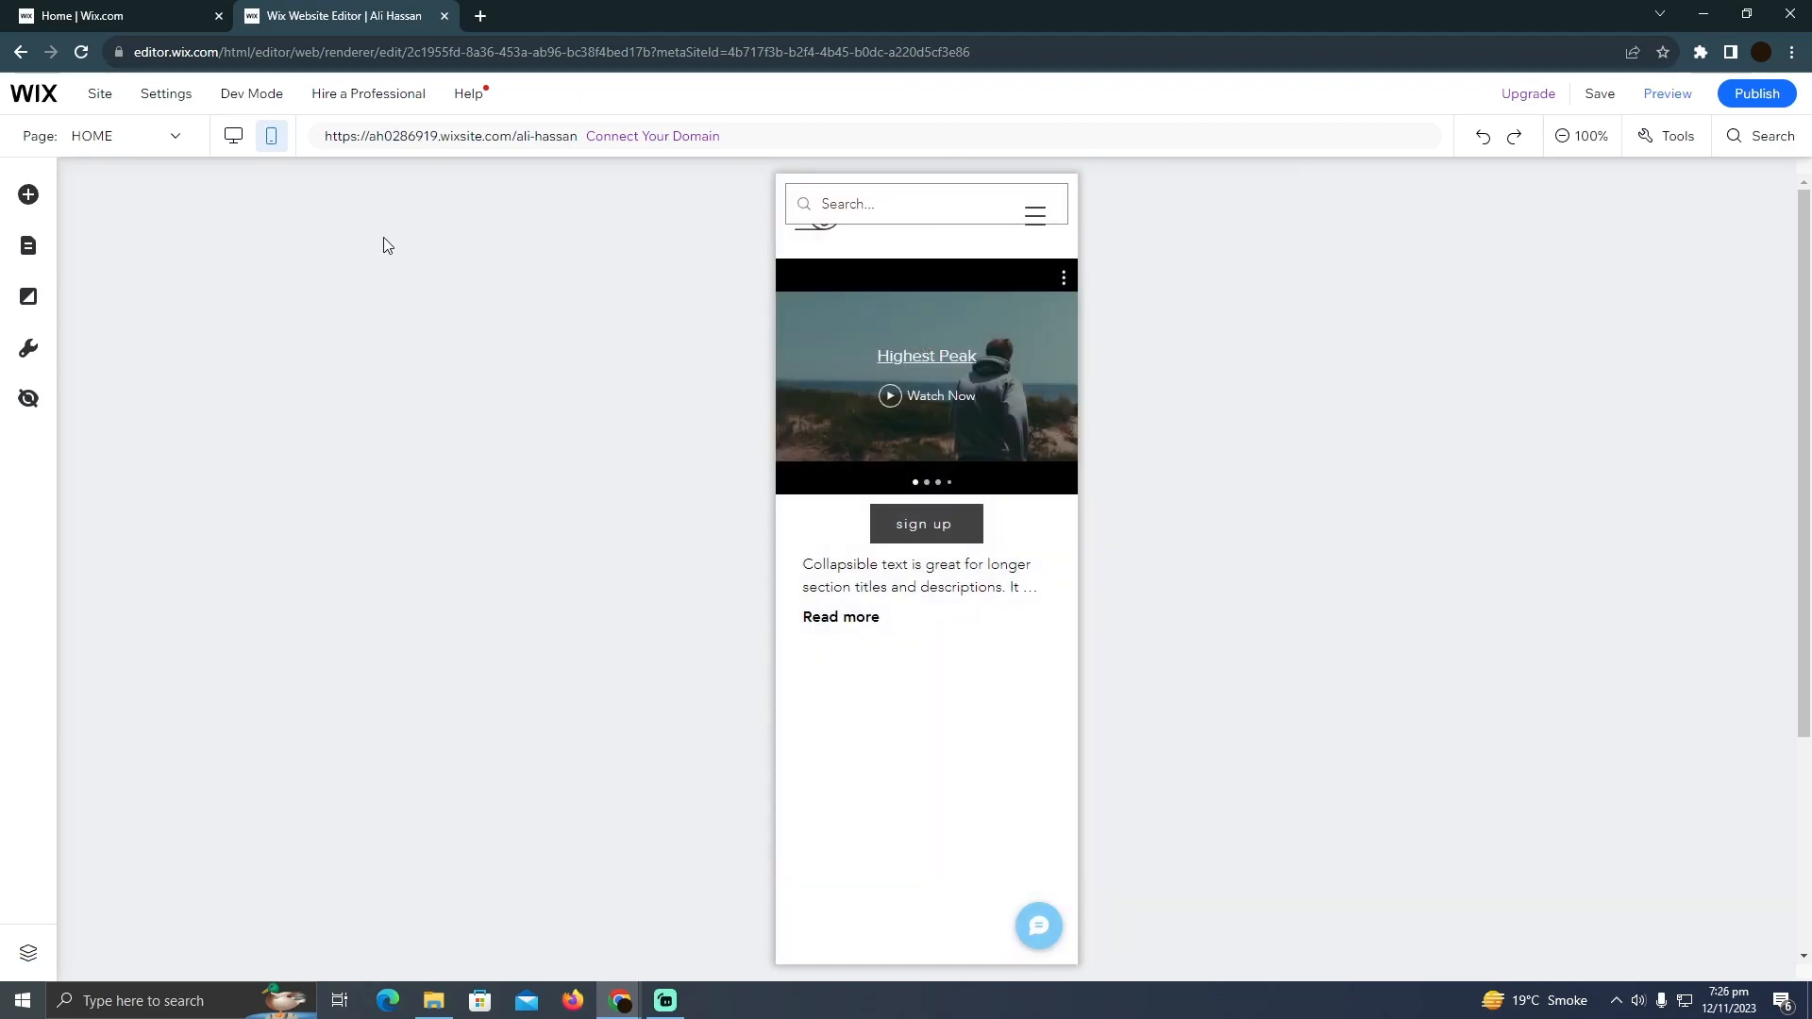
left_click(234, 136)
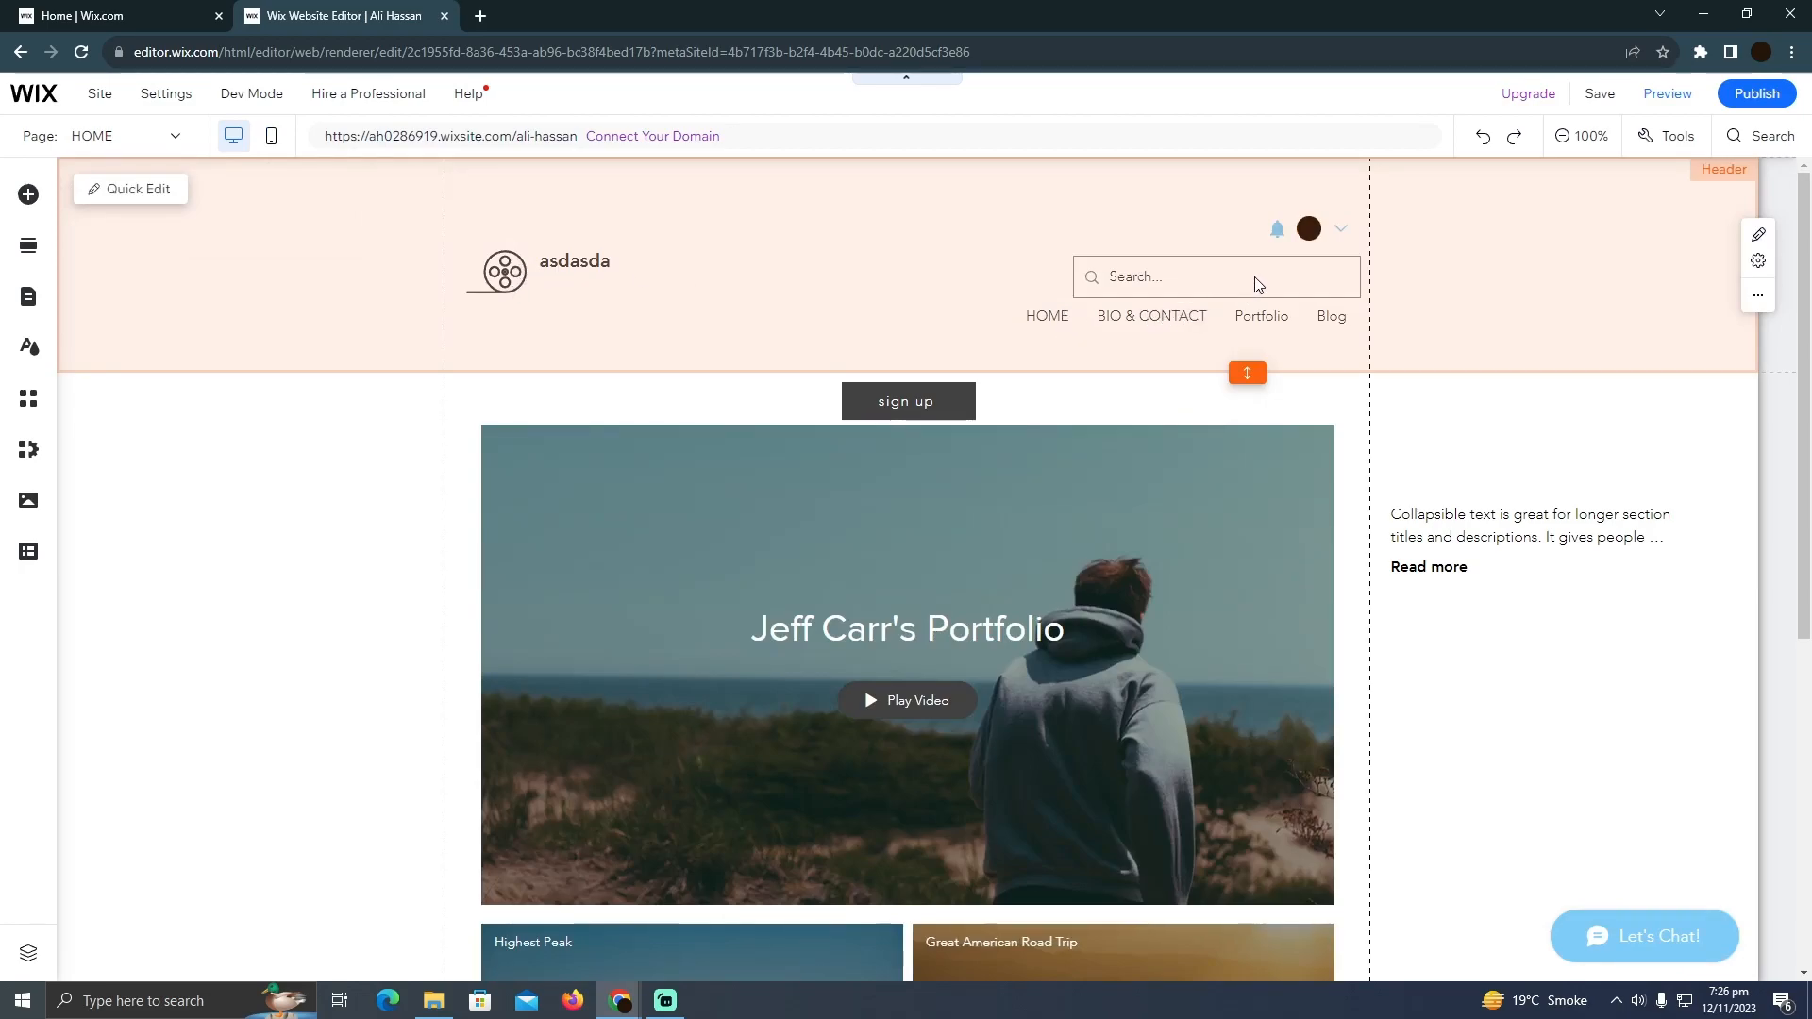
- Select the site header and review the page down to the footer
left_click(1262, 315)
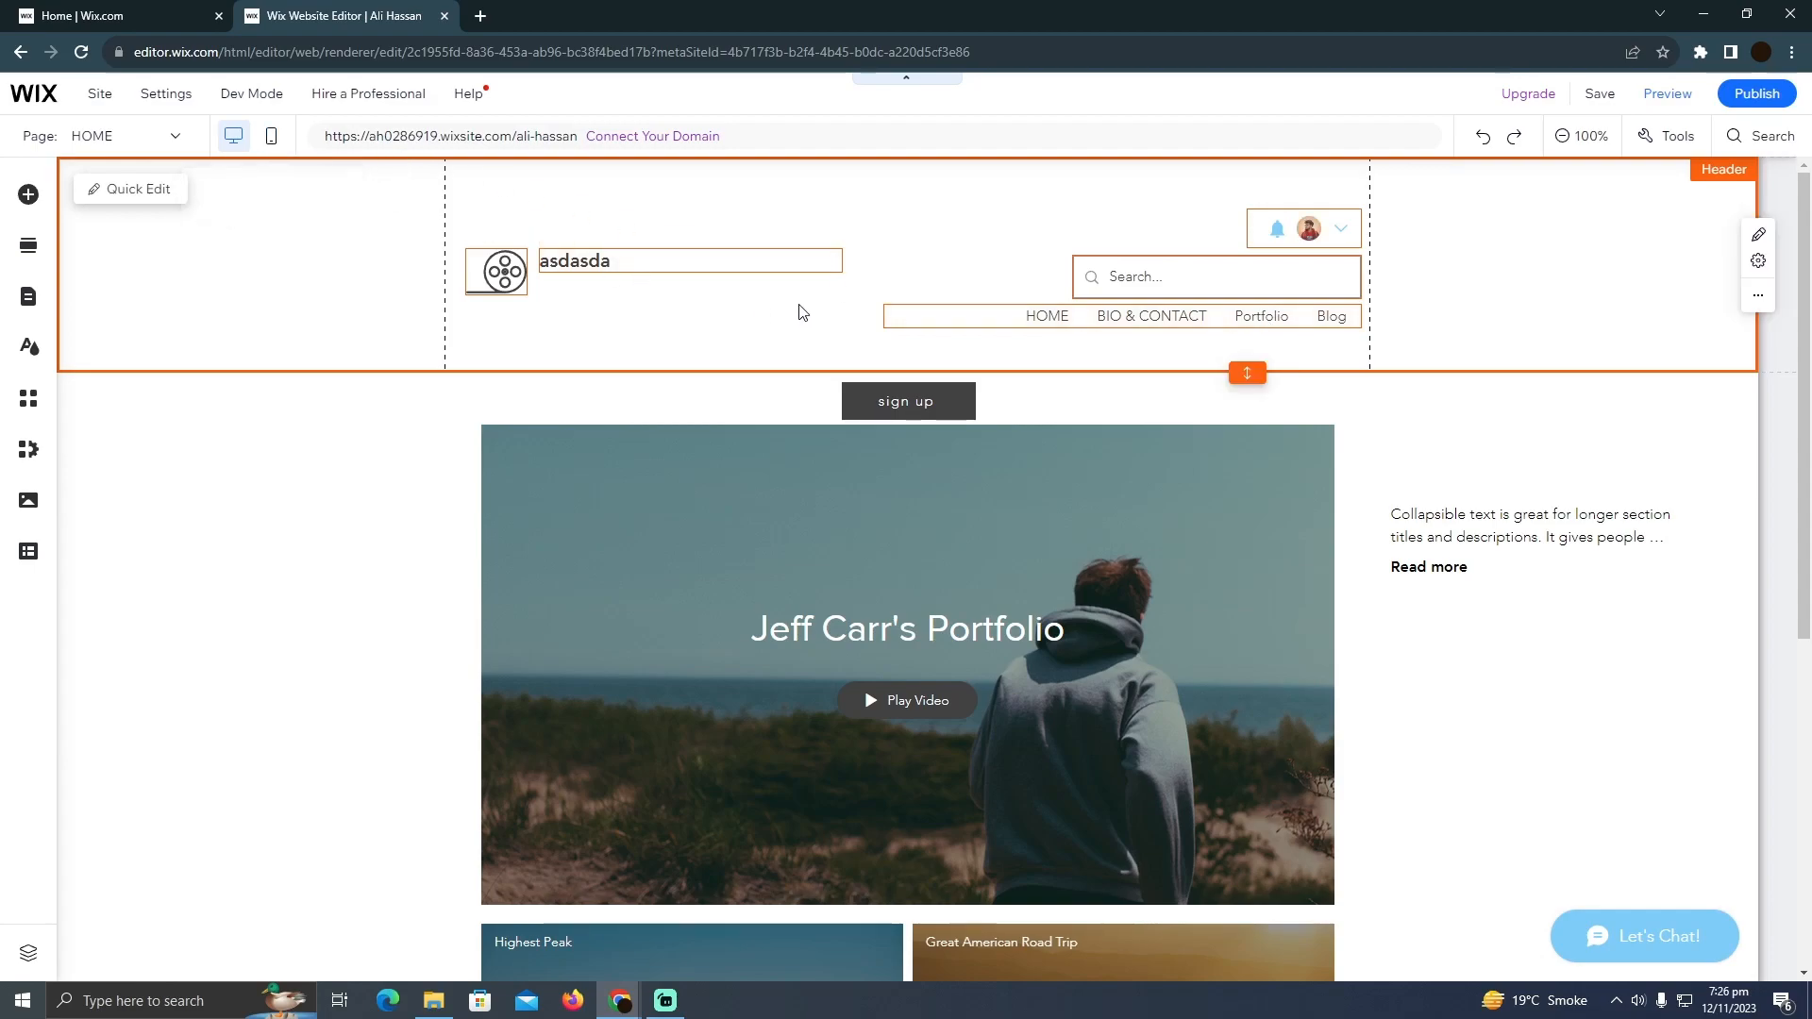
scroll("down", 3)
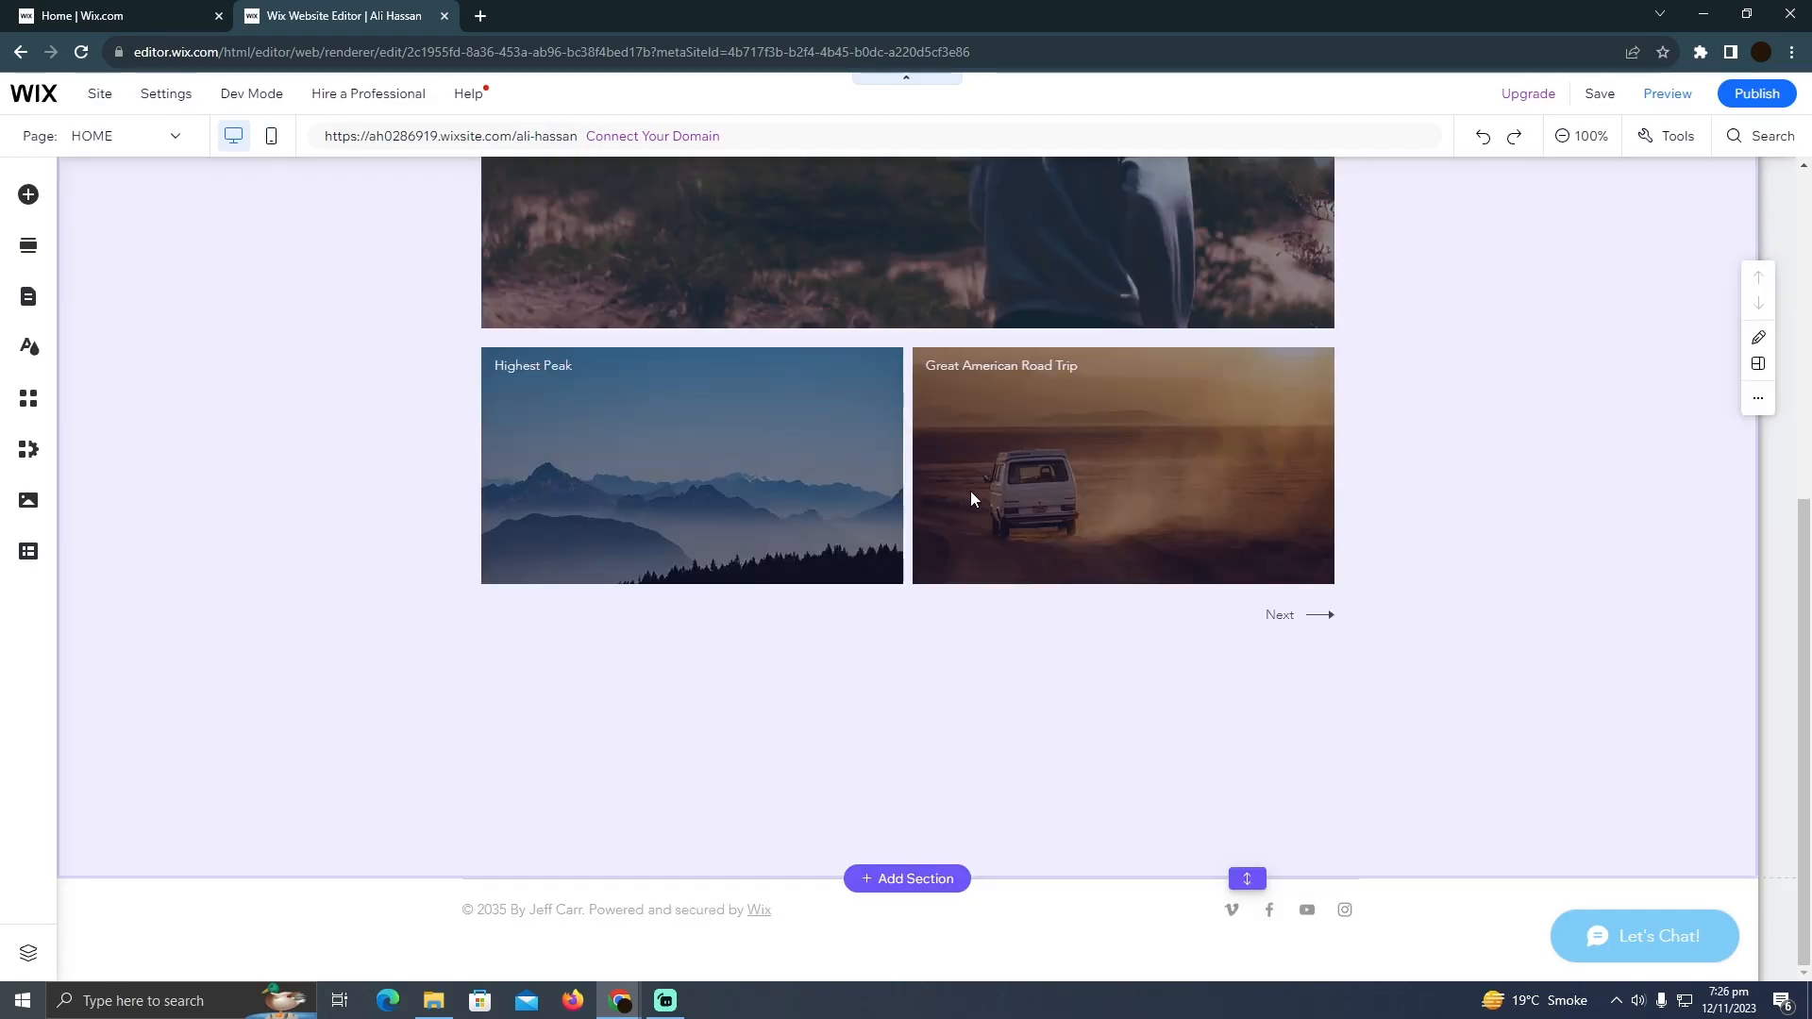
mouse_move(147, 708)
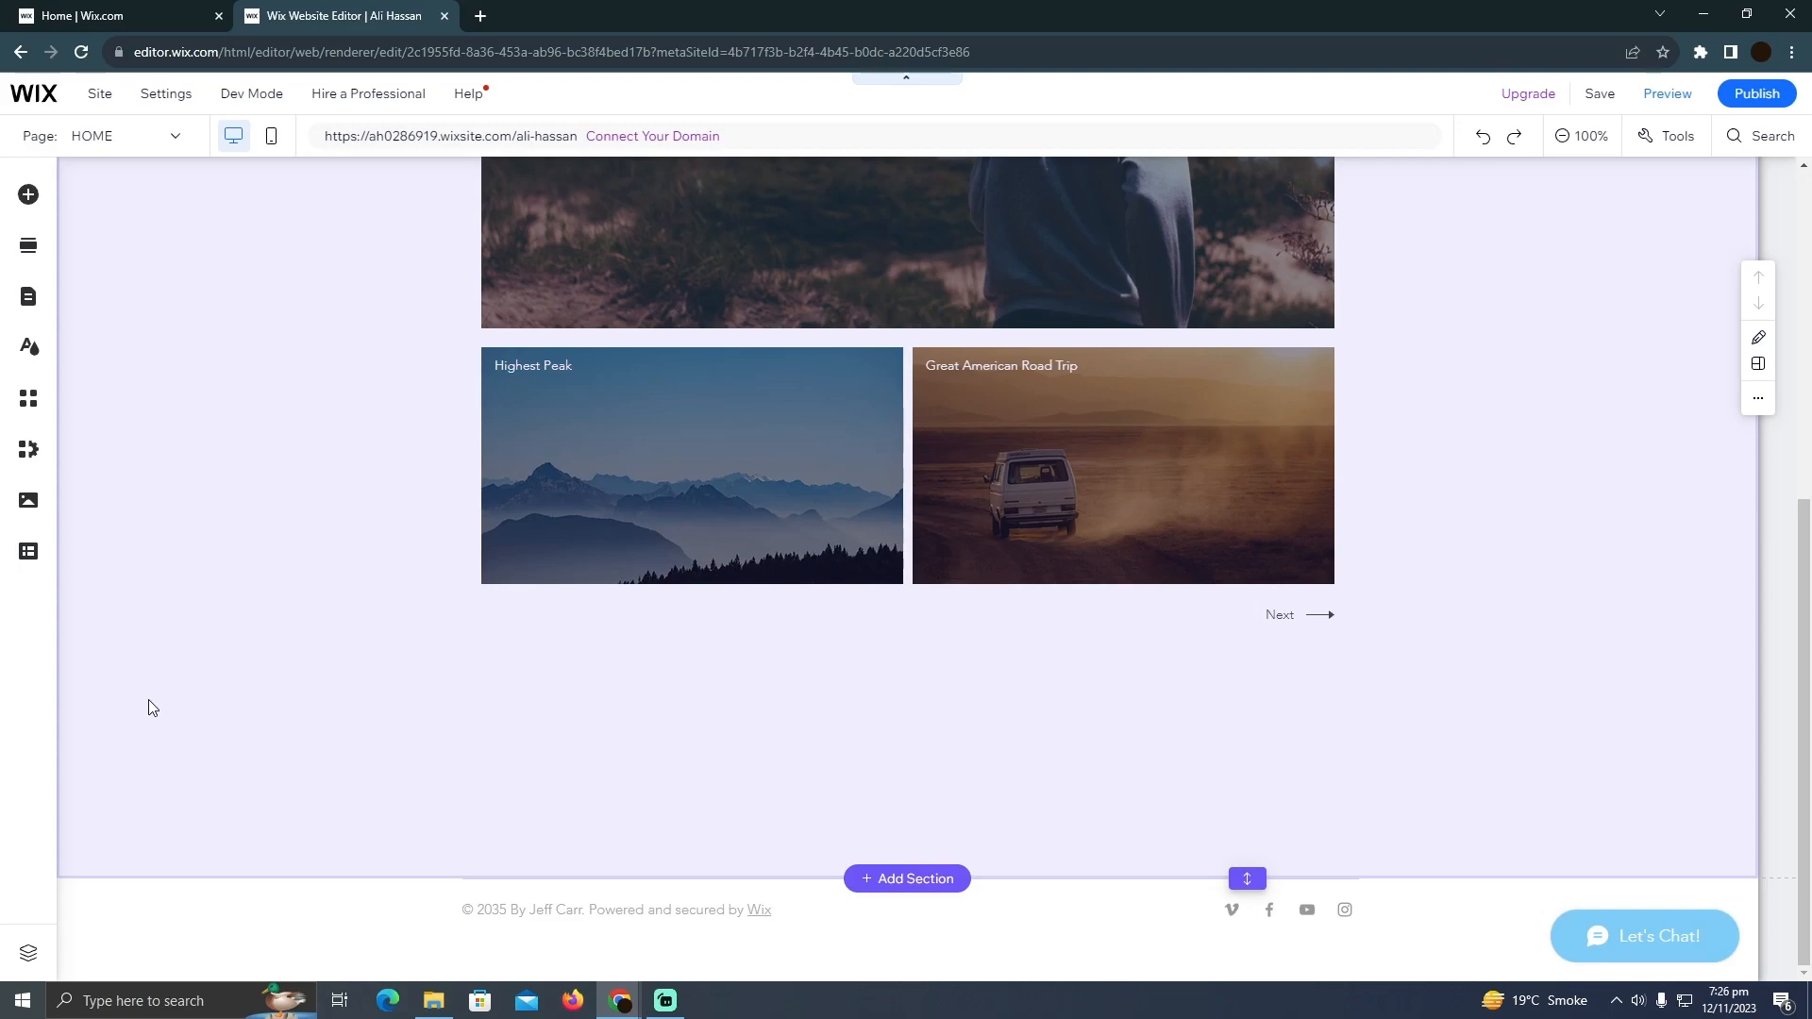